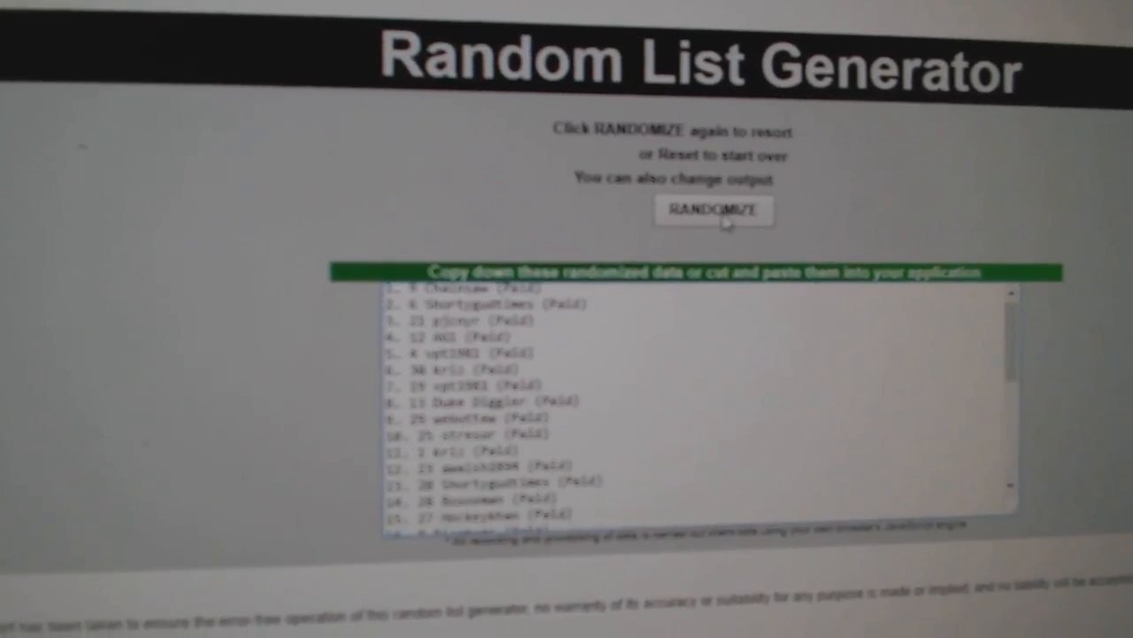
- Randomize the names list to produce a new 30-item list of team names
left_click(713, 211)
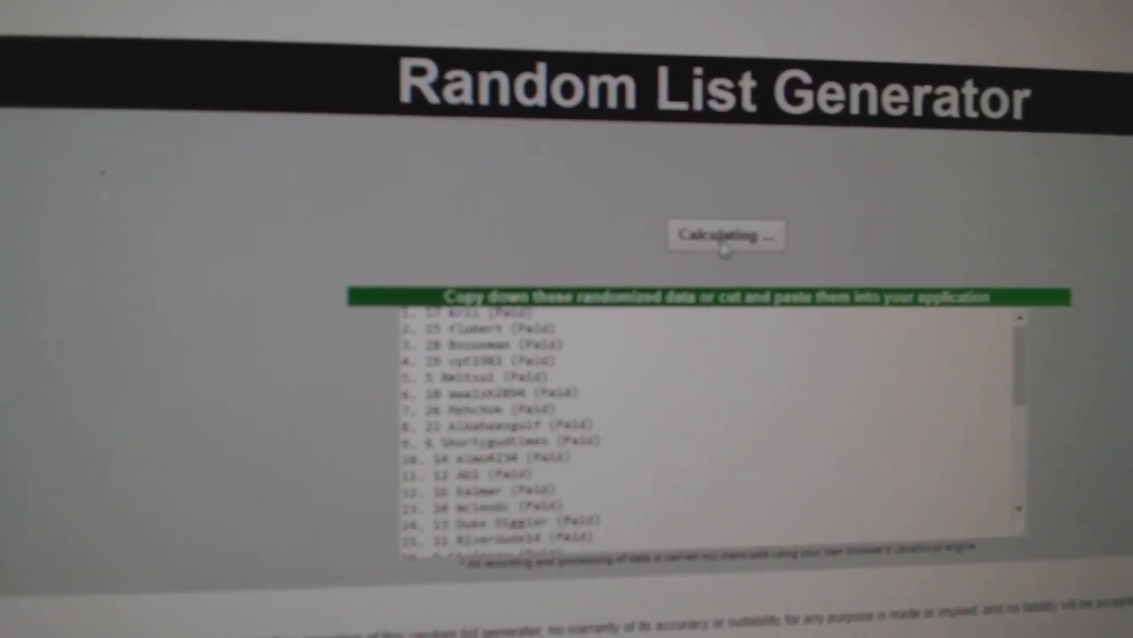
left_click(725, 235)
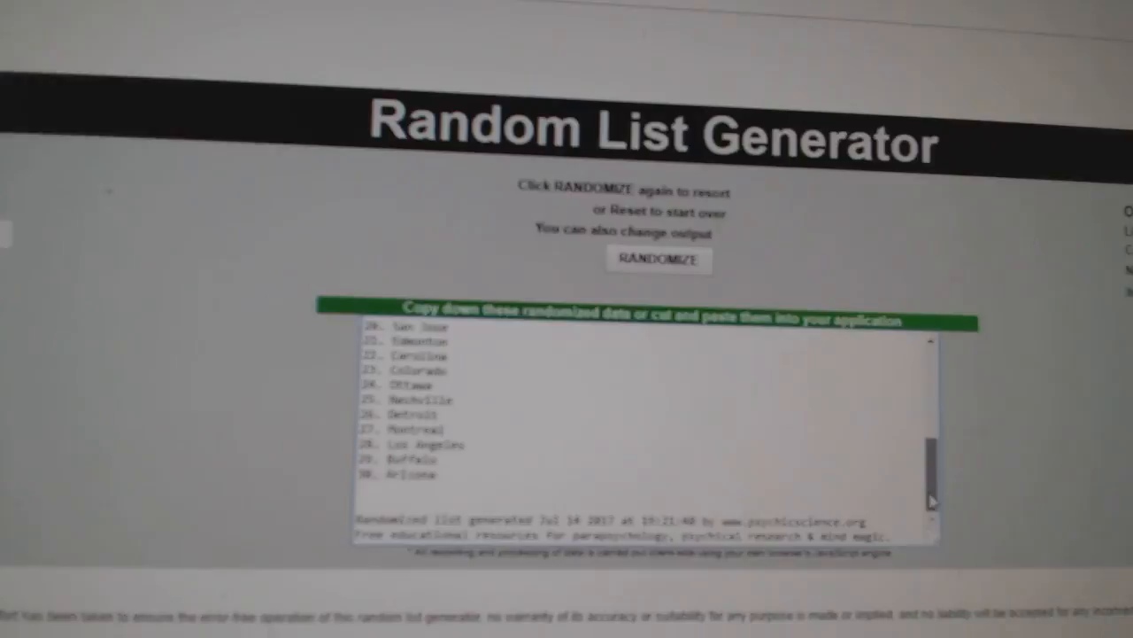
- Re-randomize the team names, focus the output list and bring up its Copy context menu
left_click(658, 260)
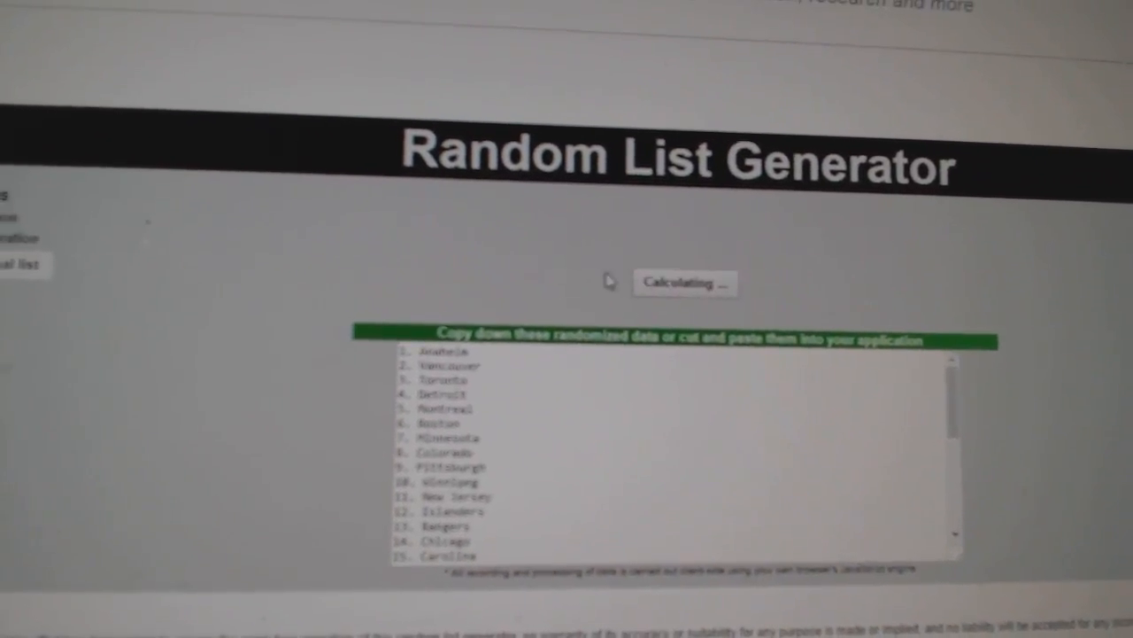
left_click(684, 282)
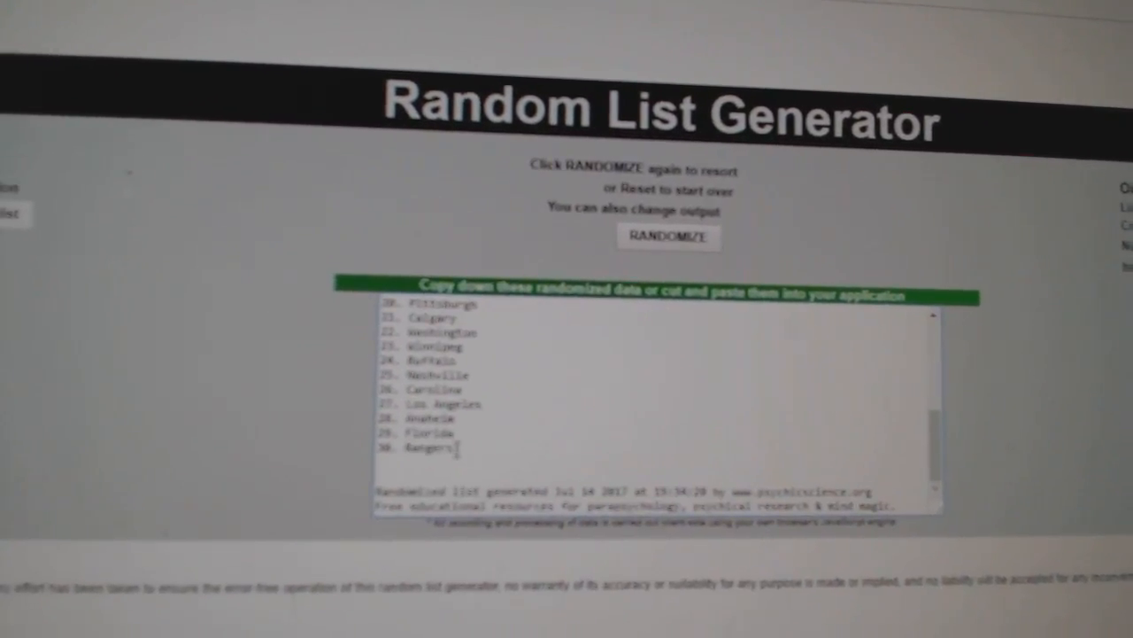
right_click(460, 398)
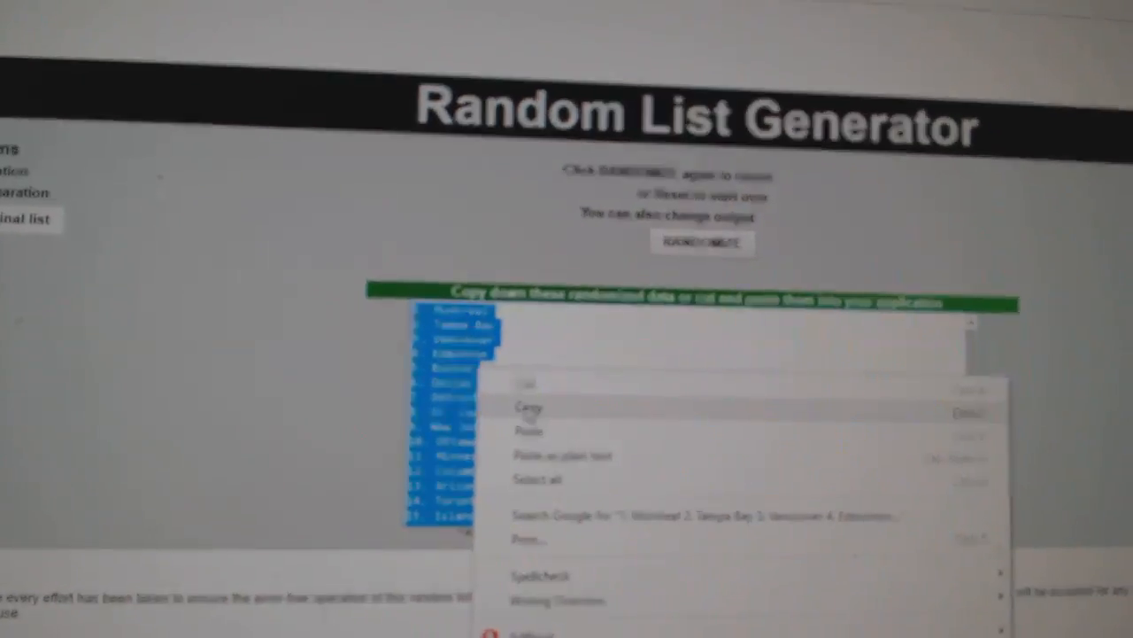